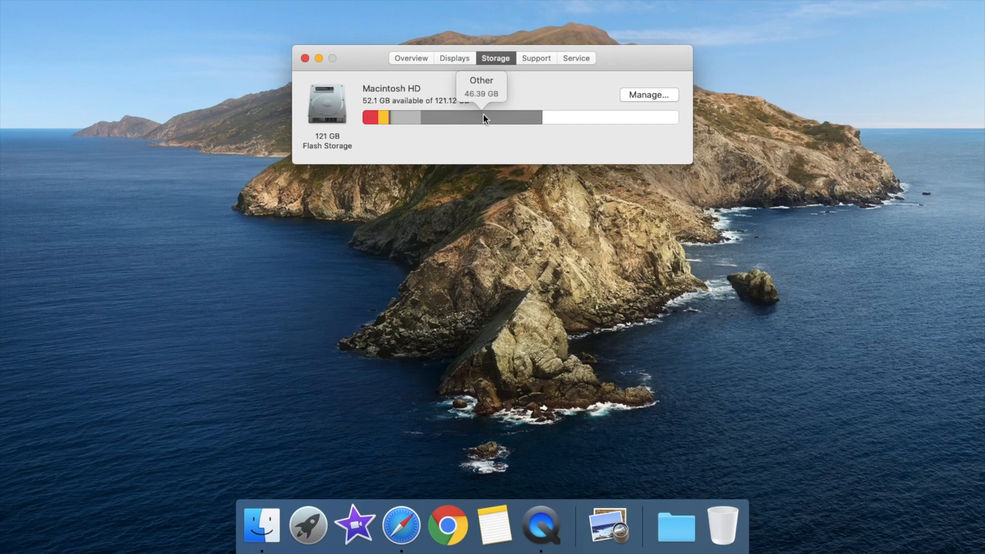
mouse_move(402, 523)
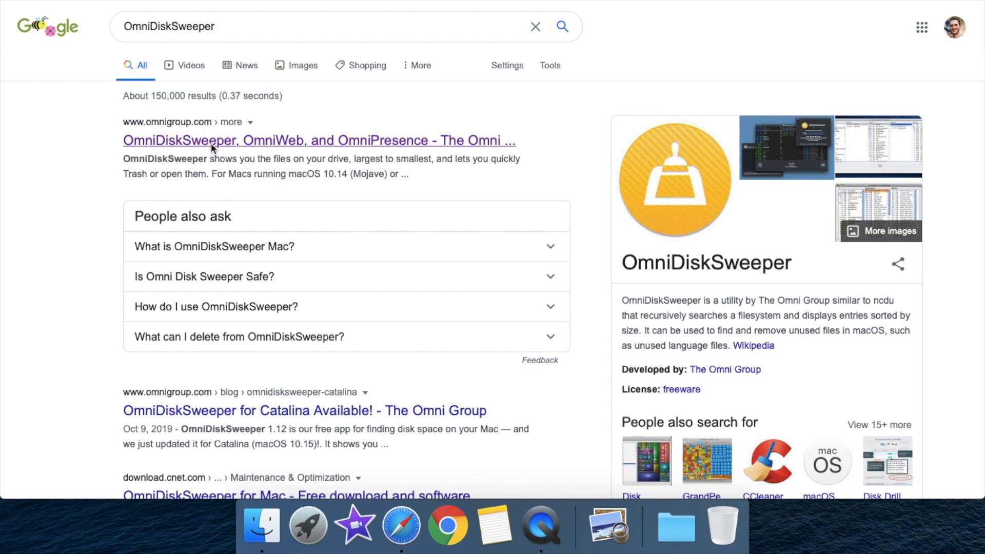
- Download OmniDiskSweeper from omnigroup.com, mount its .dmg and copy the app into Applications
left_click(318, 141)
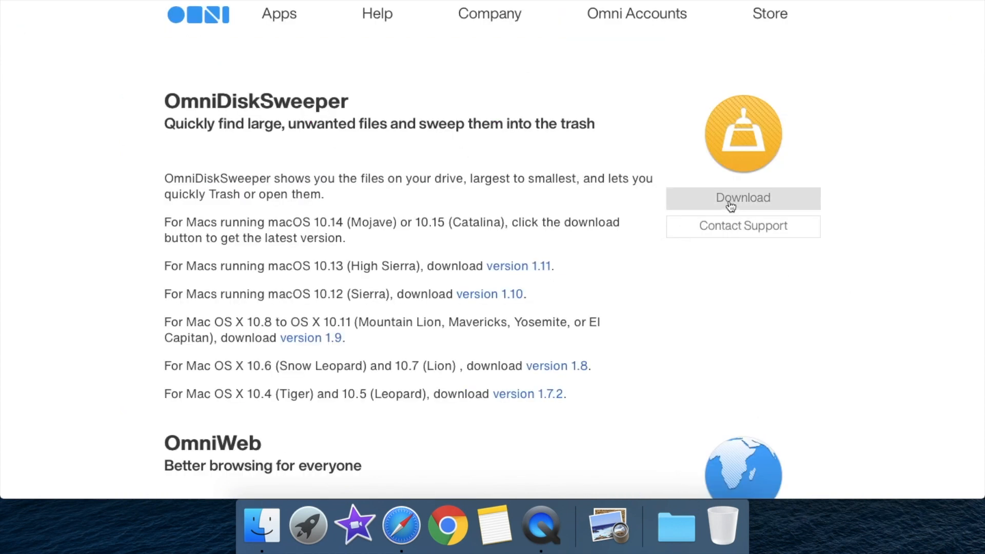
left_click(742, 198)
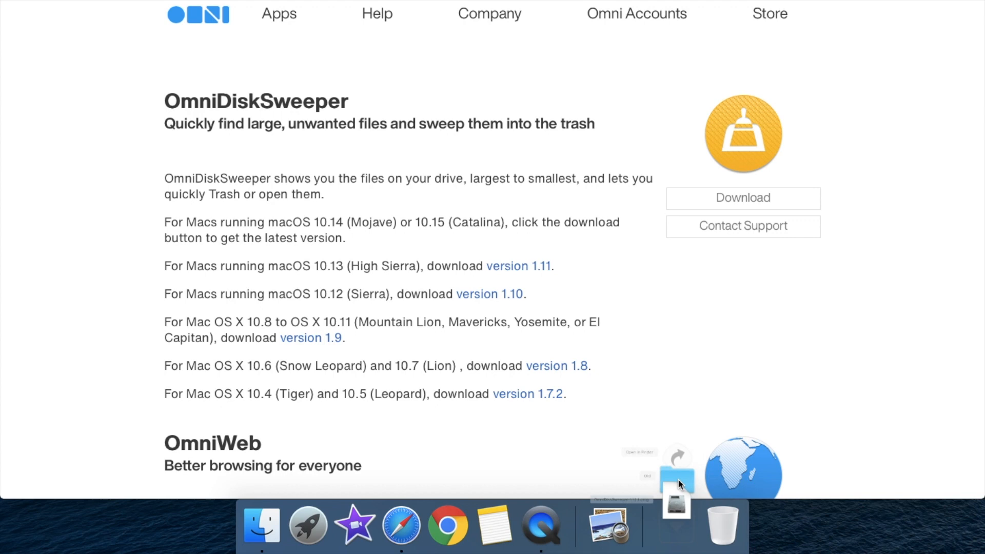
left_click(676, 480)
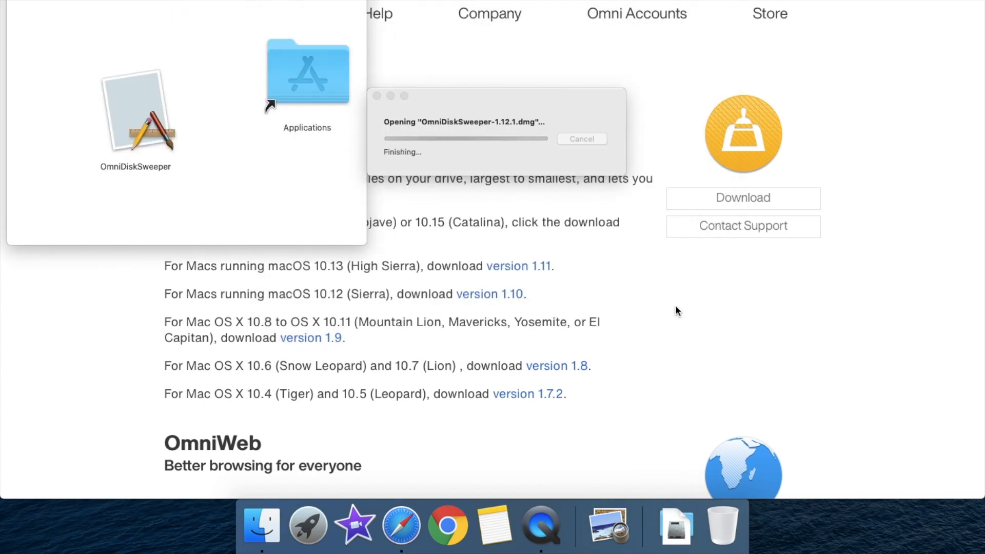
left_click_drag(136, 110, 361, 100)
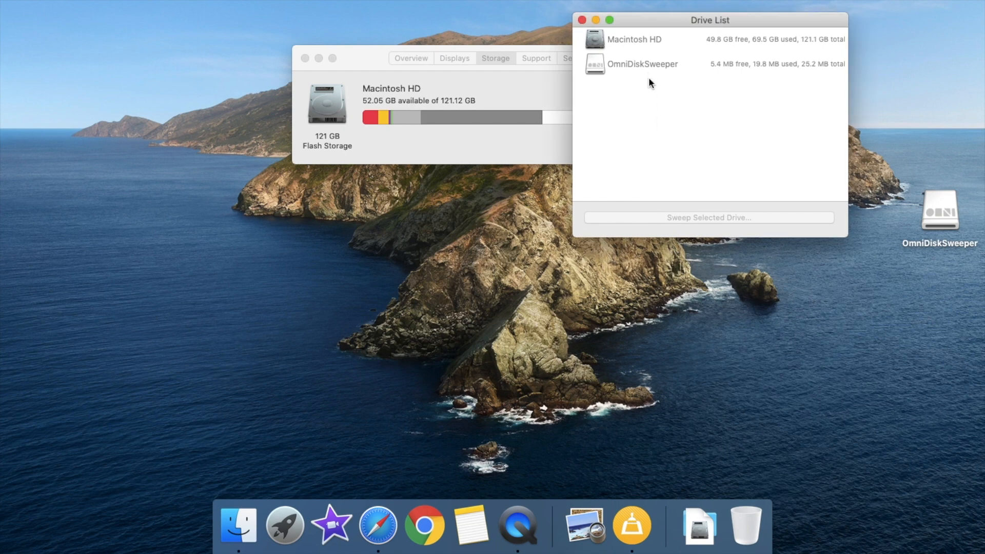
- Select Macintosh HD and sweep it, listing its folders by size with Users largest at 27.2 GB
left_click(635, 39)
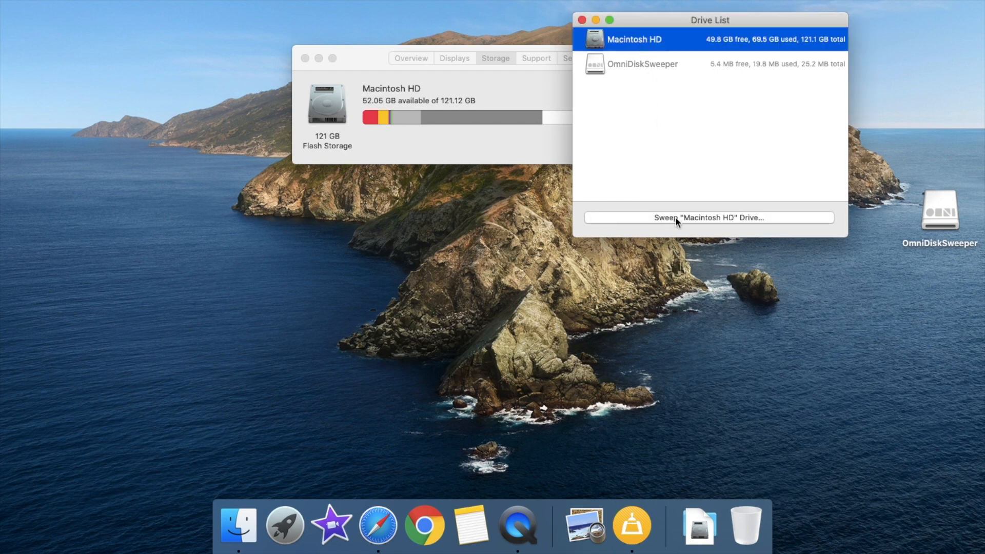
left_click(709, 217)
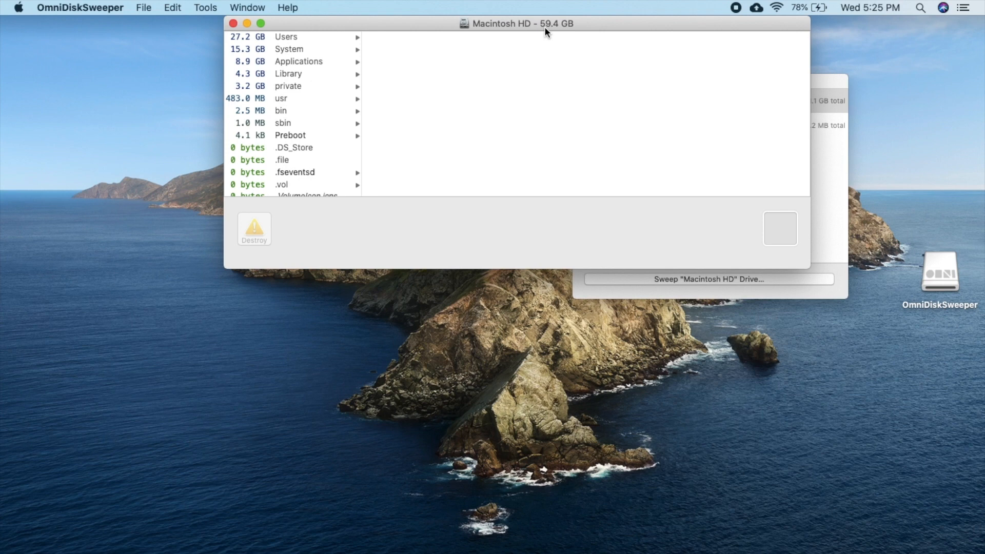
mouse_move(283, 78)
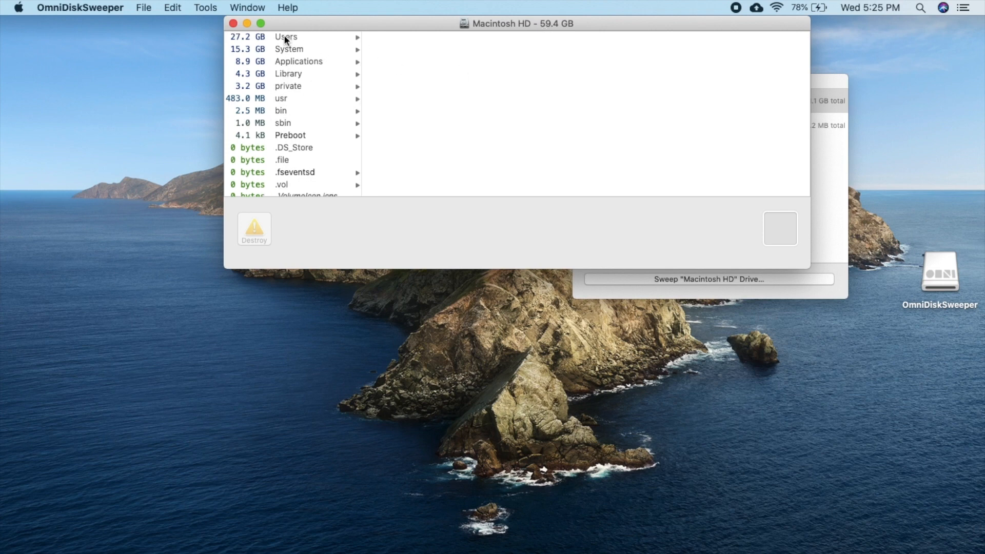
mouse_move(281, 48)
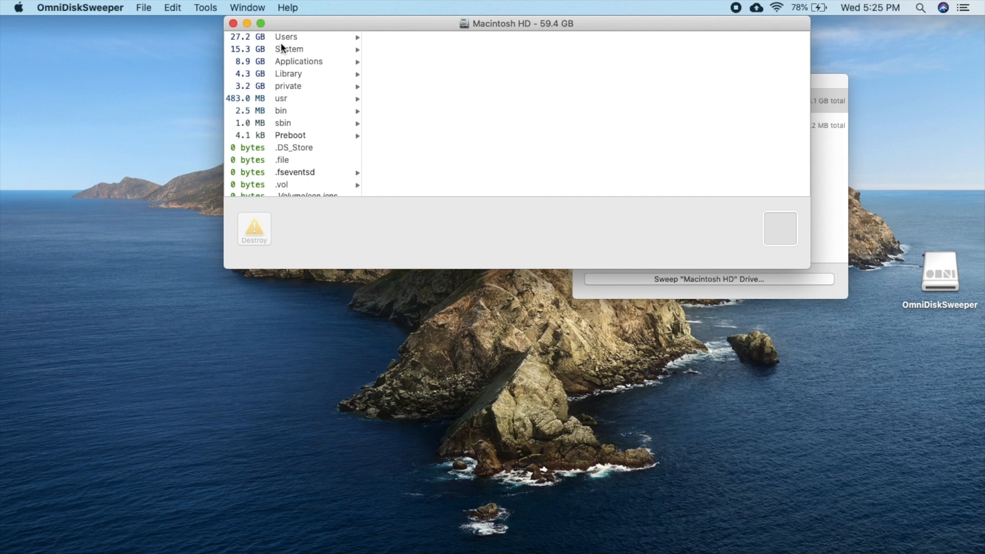
- Drill through Users, the home folder and Library to select the 22.1 GB Caches folder for trashing
left_click(286, 37)
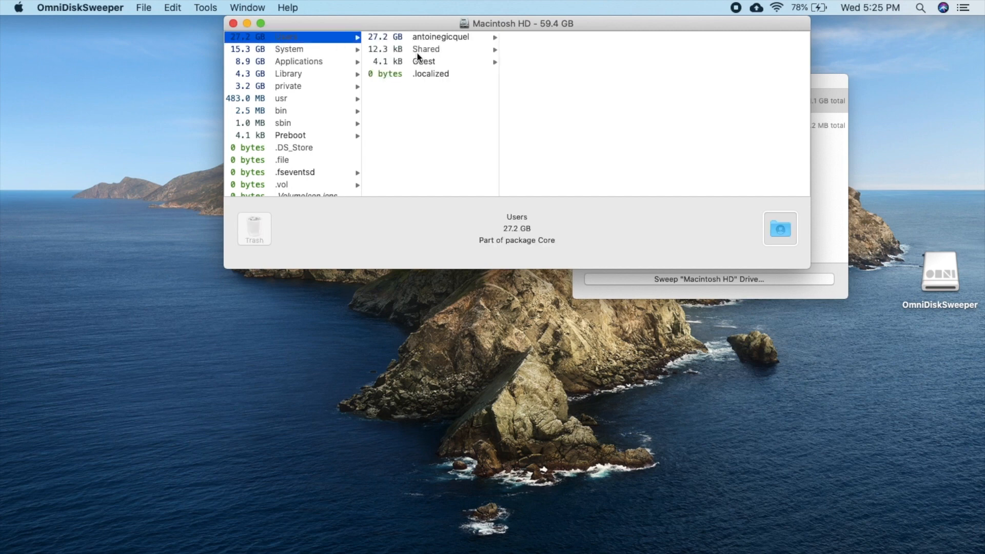
left_click(440, 37)
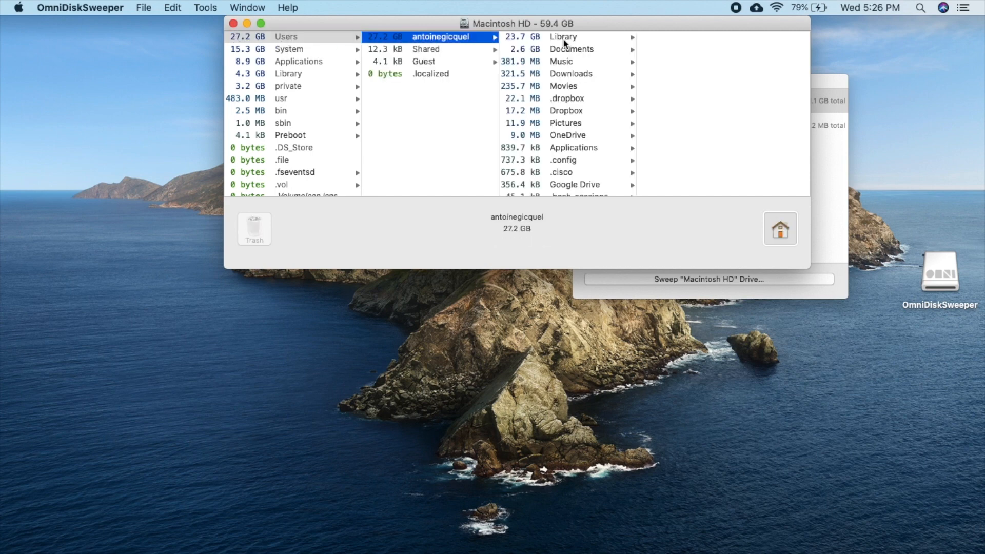
left_click(563, 37)
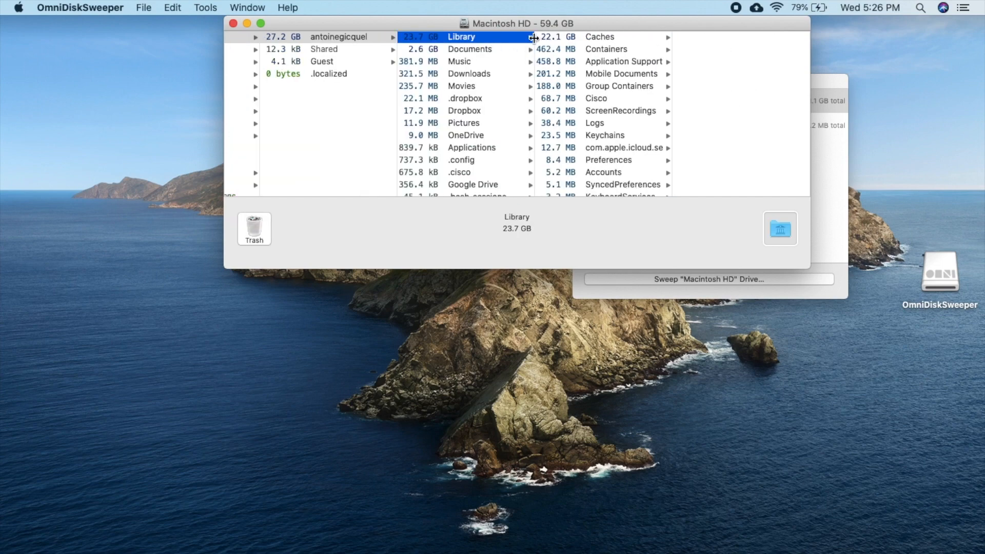
left_click(599, 36)
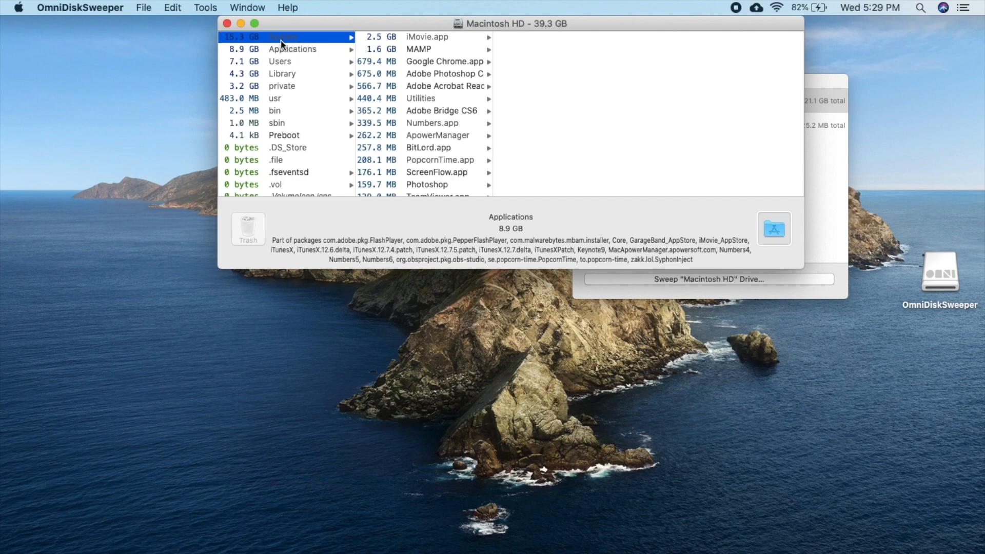
- Browse the 15.3 GB System folder's 14.2 GB Library, then close the Macintosh HD sweep window
left_click(287, 37)
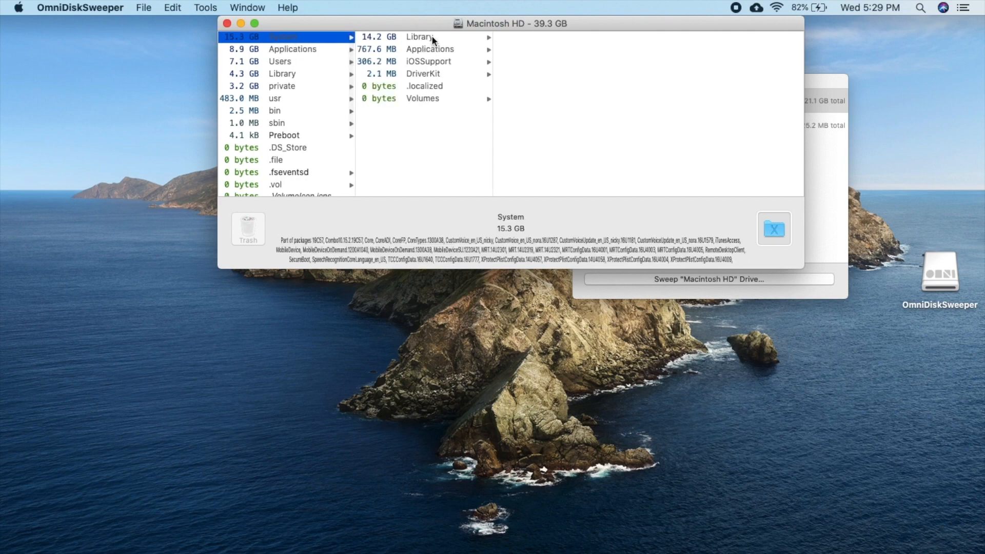
left_click(420, 37)
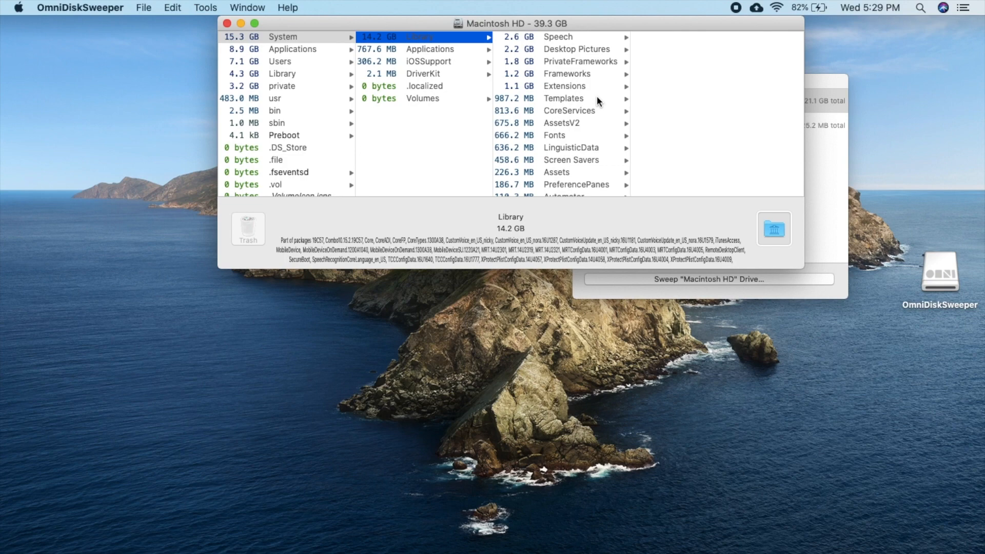
left_click(227, 24)
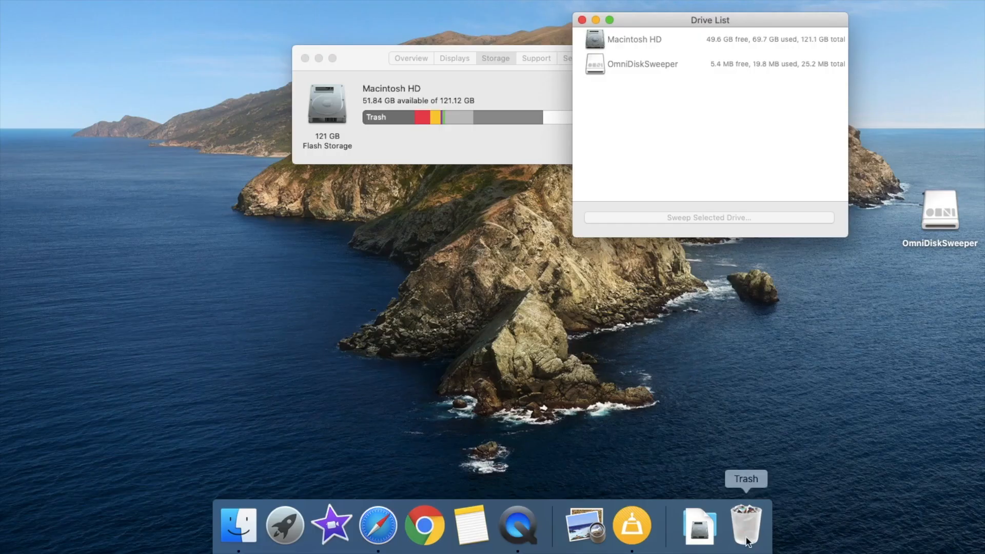
- Empty the Trash from the Dock and confirm, bringing Macintosh HD to 71.97 GB available
right_click(746, 525)
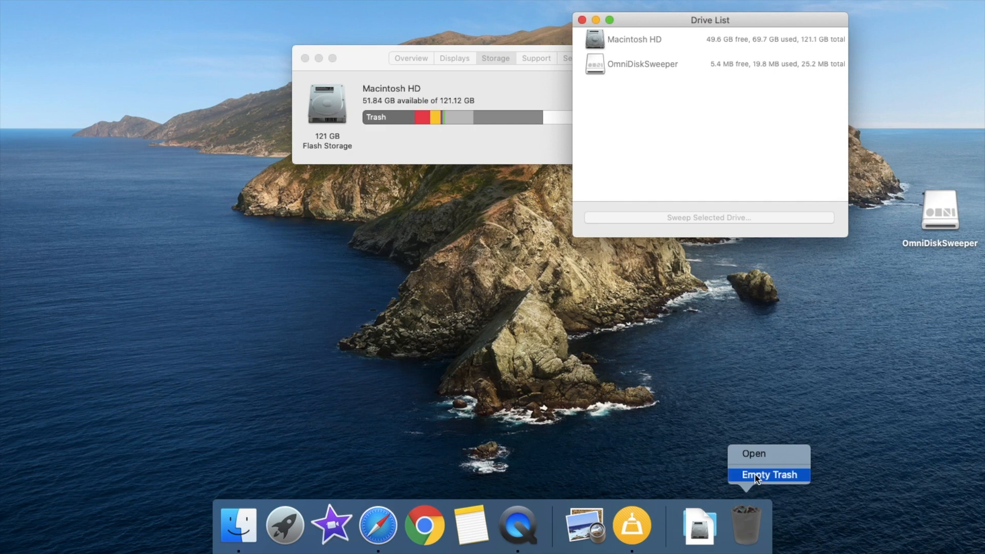
left_click(767, 474)
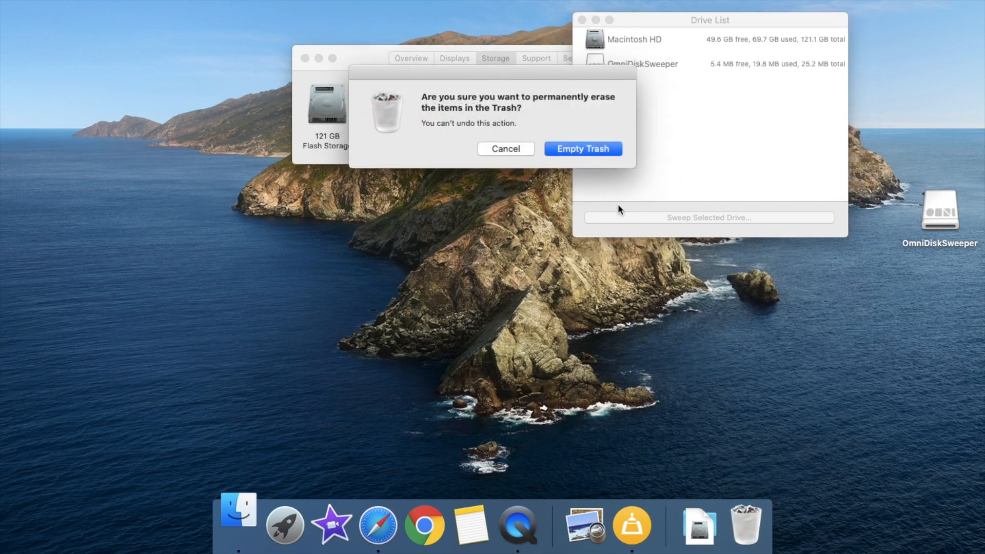
left_click(583, 148)
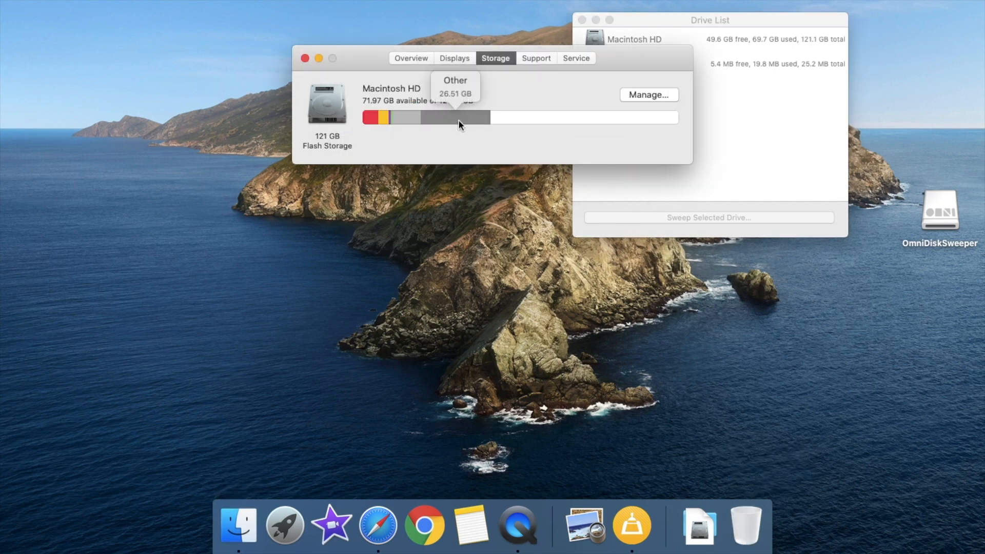